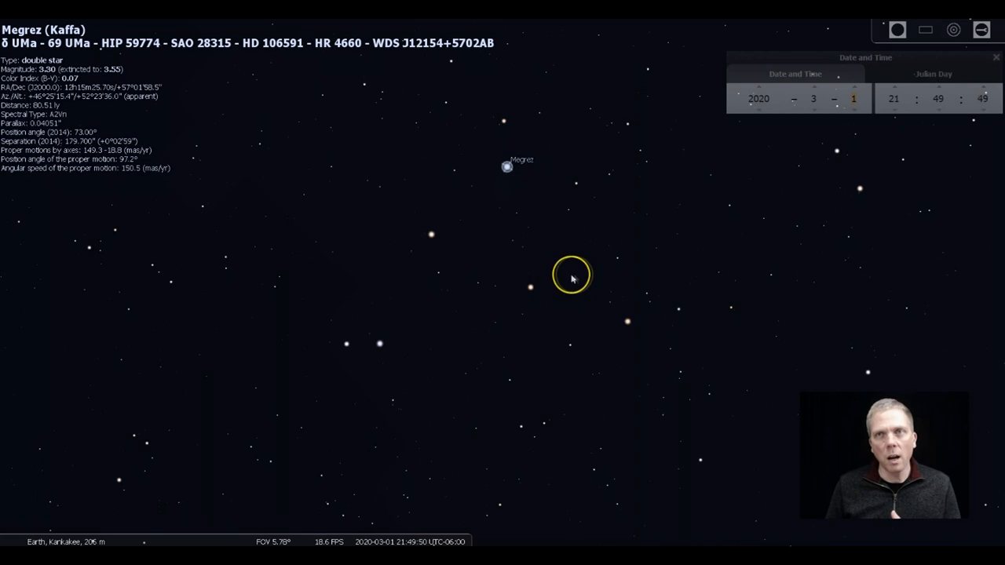
- Compare 70 UMa, 73 UMa, Megrez and 75 UMa, ending on 74 UMa's details
left_click(503, 163)
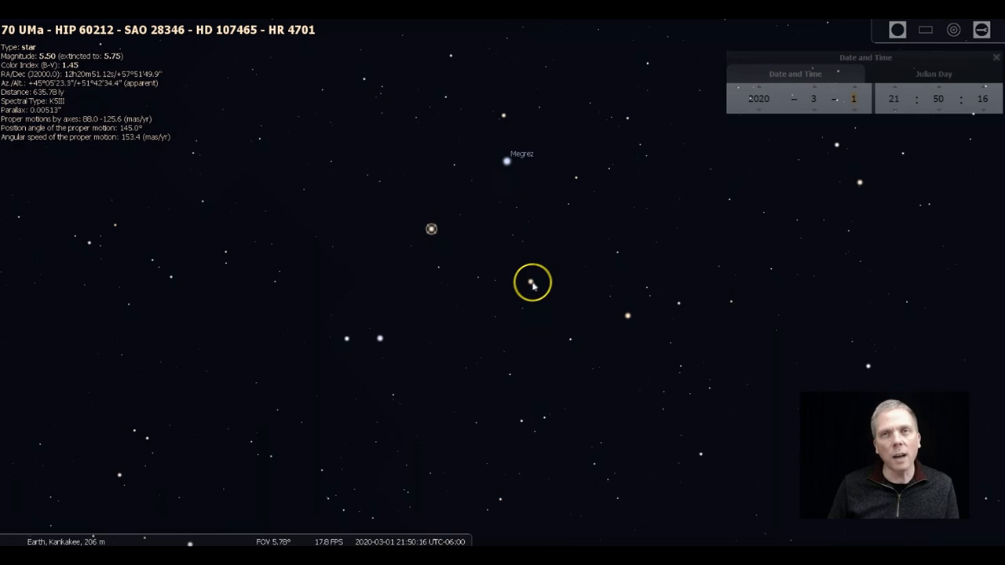
left_click(626, 315)
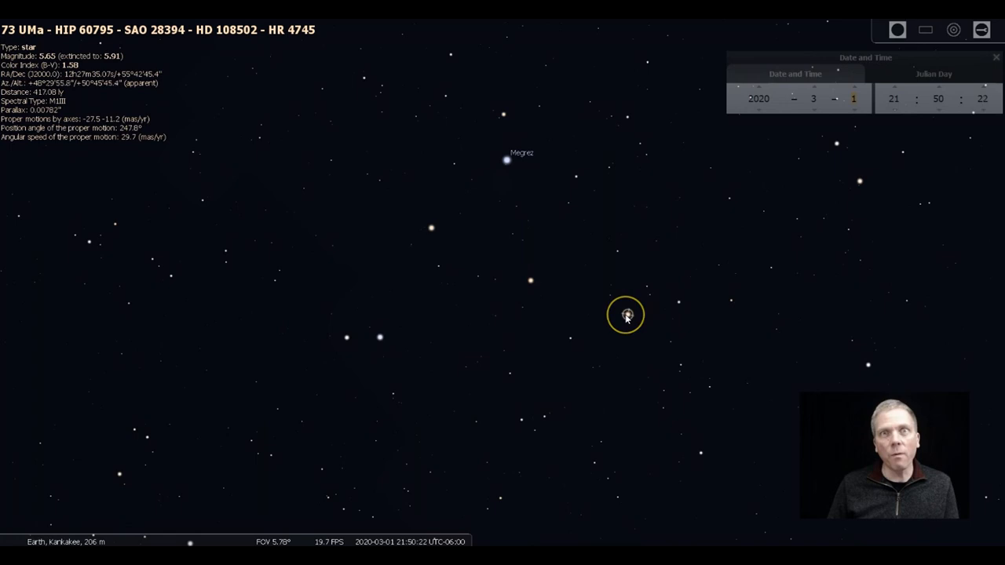
left_click(507, 160)
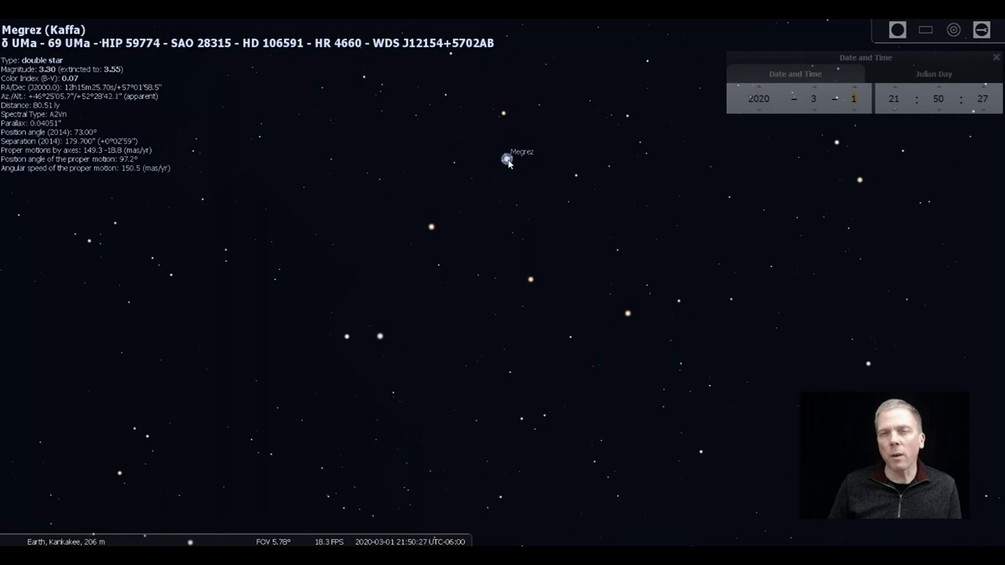
left_click(380, 335)
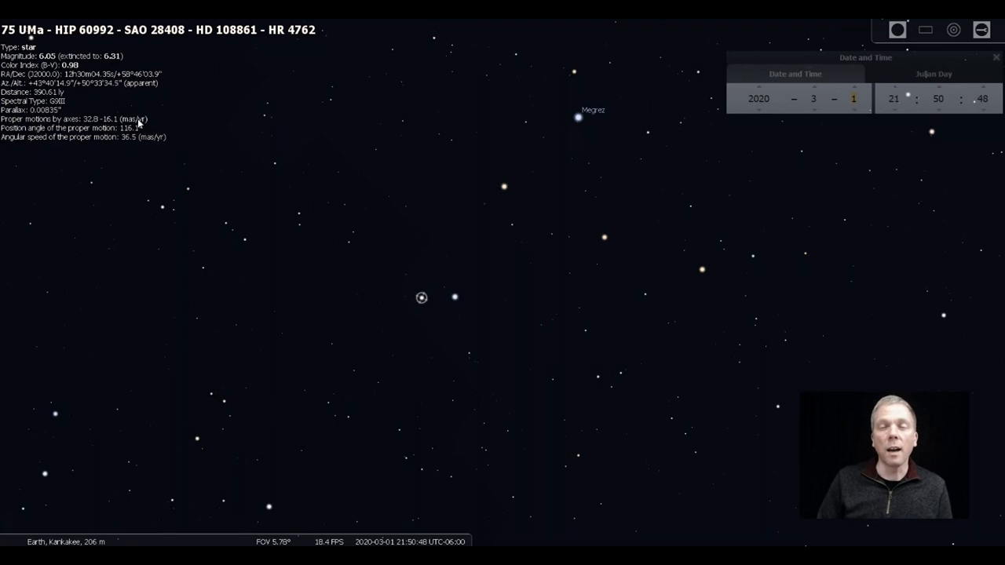
left_click(454, 298)
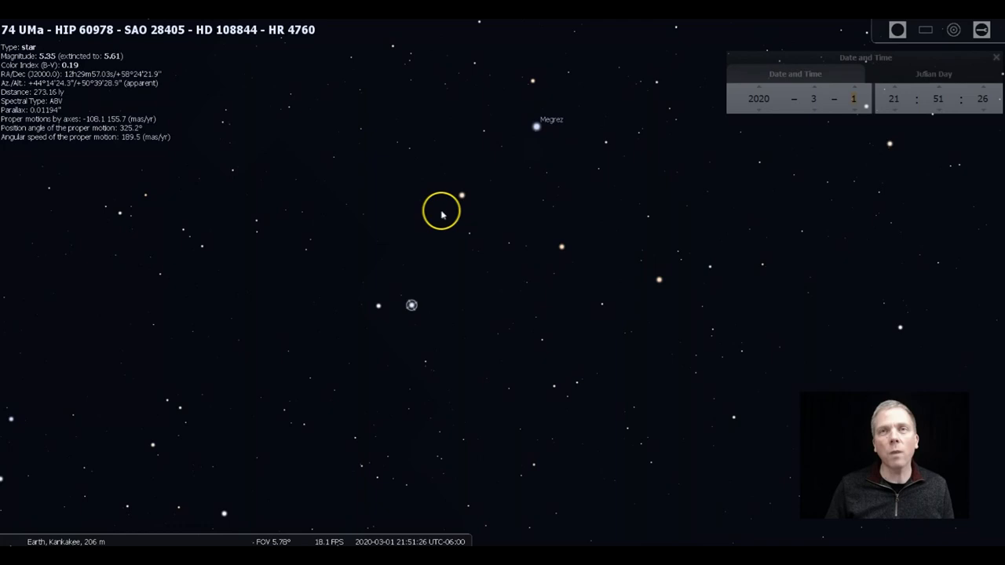
- Select the magnitude 9.65 star near Megrez and type 'm40' into the object search
left_click(524, 350)
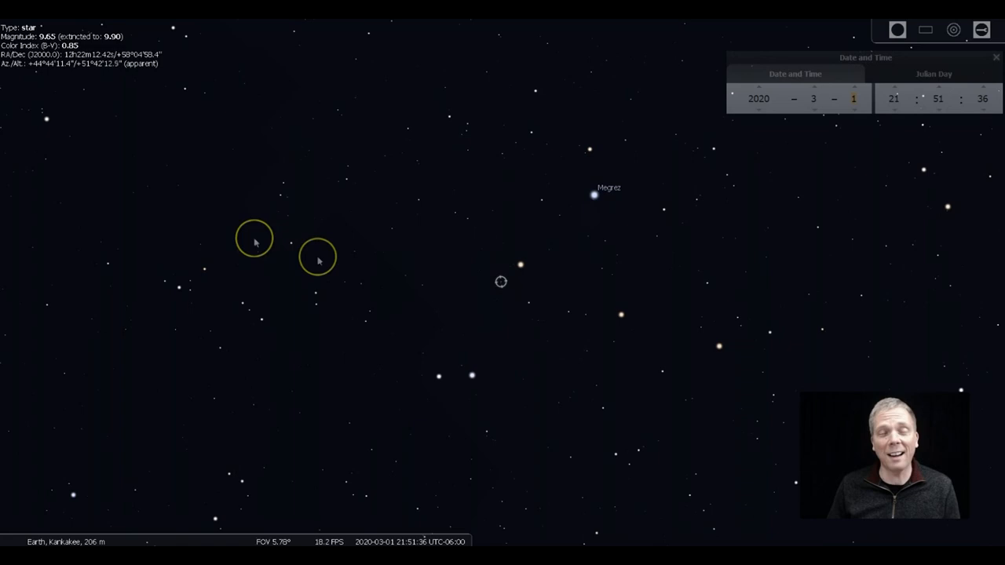
type("m40")
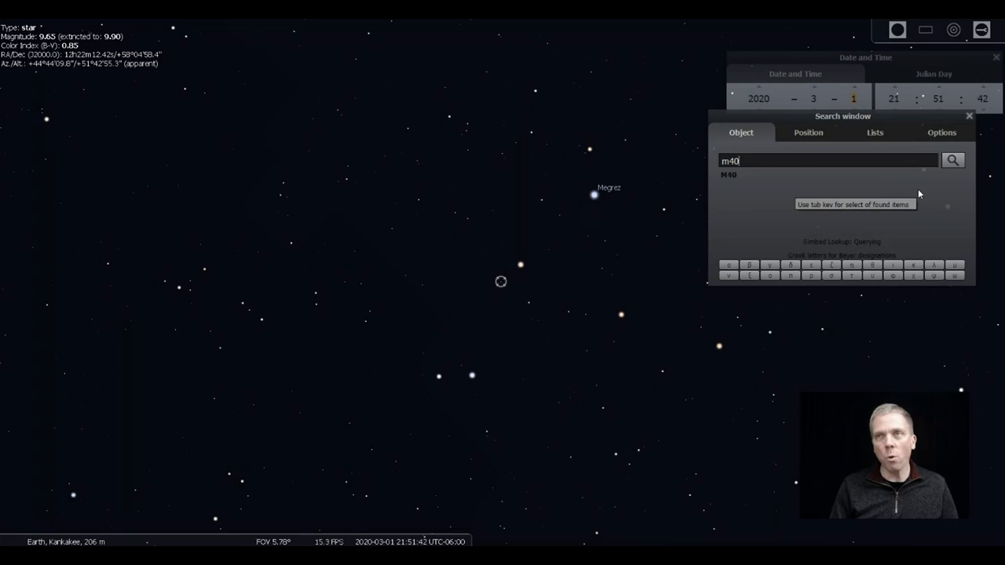